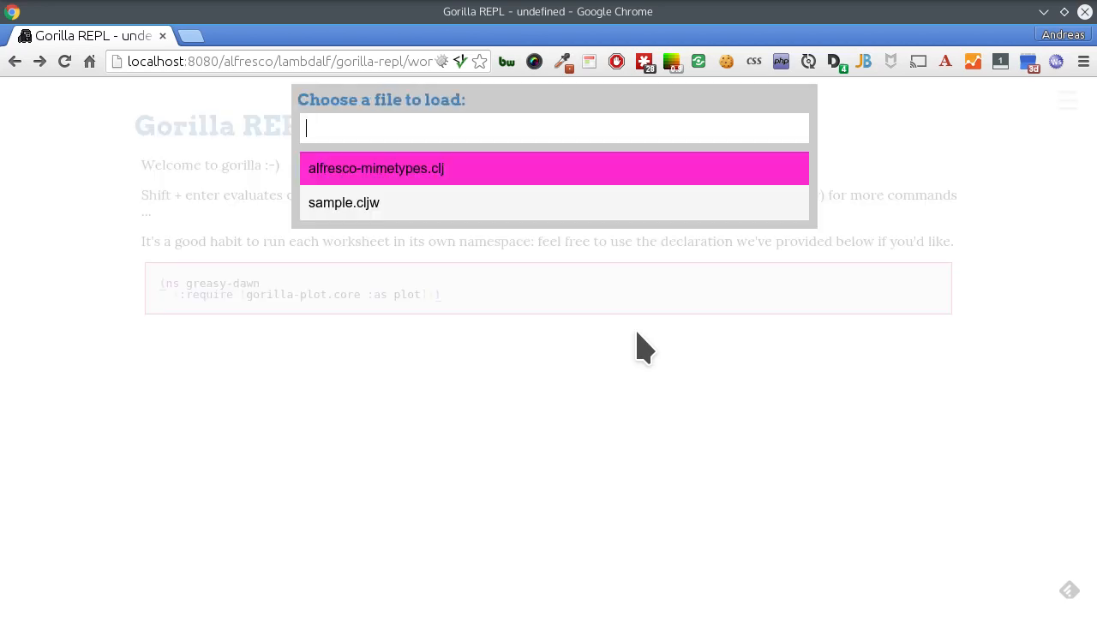
Load the alfresco-mimetypes.clj worksheet from the load-file dialog.
click(376, 168)
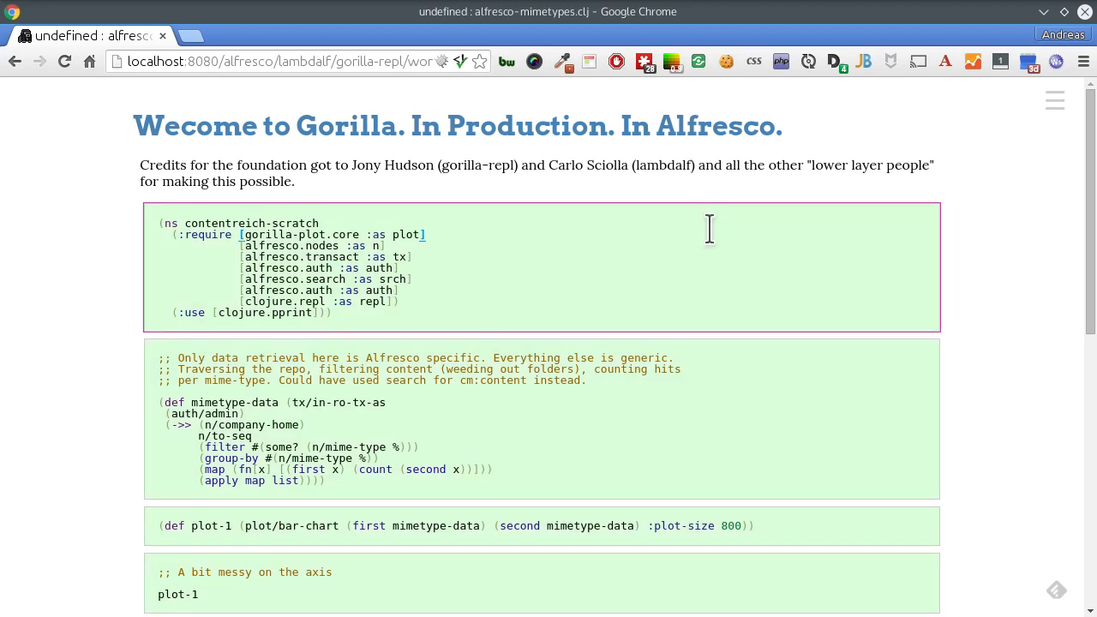
Evaluate all cells so the namespace returns nil and mimetype-data and plot-1 are defined.
key(shift+enter)
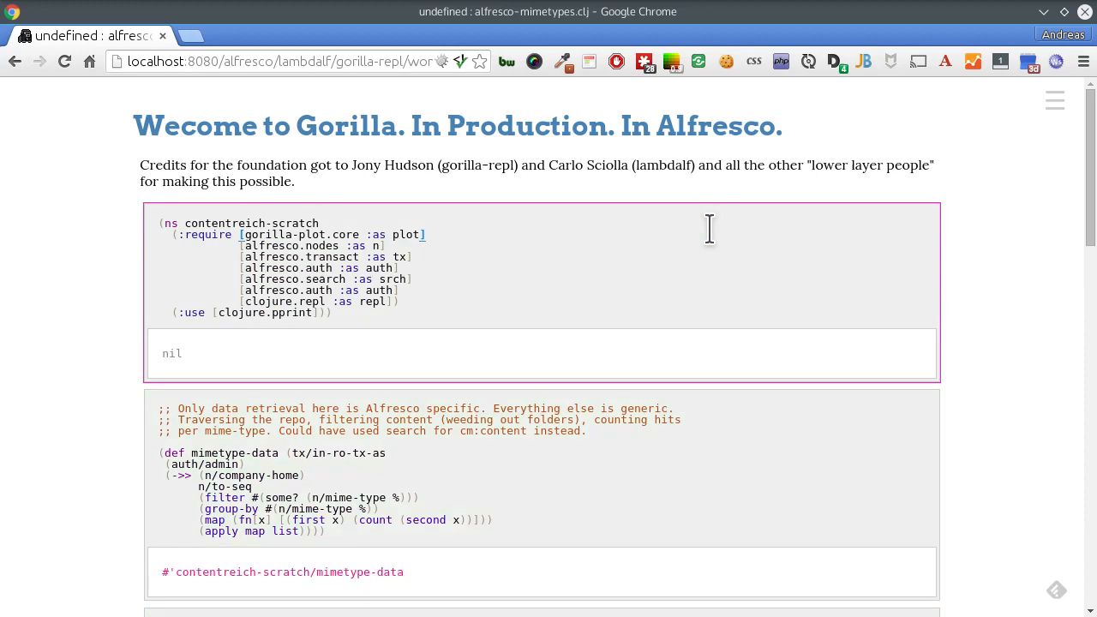
mouse_move(339, 295)
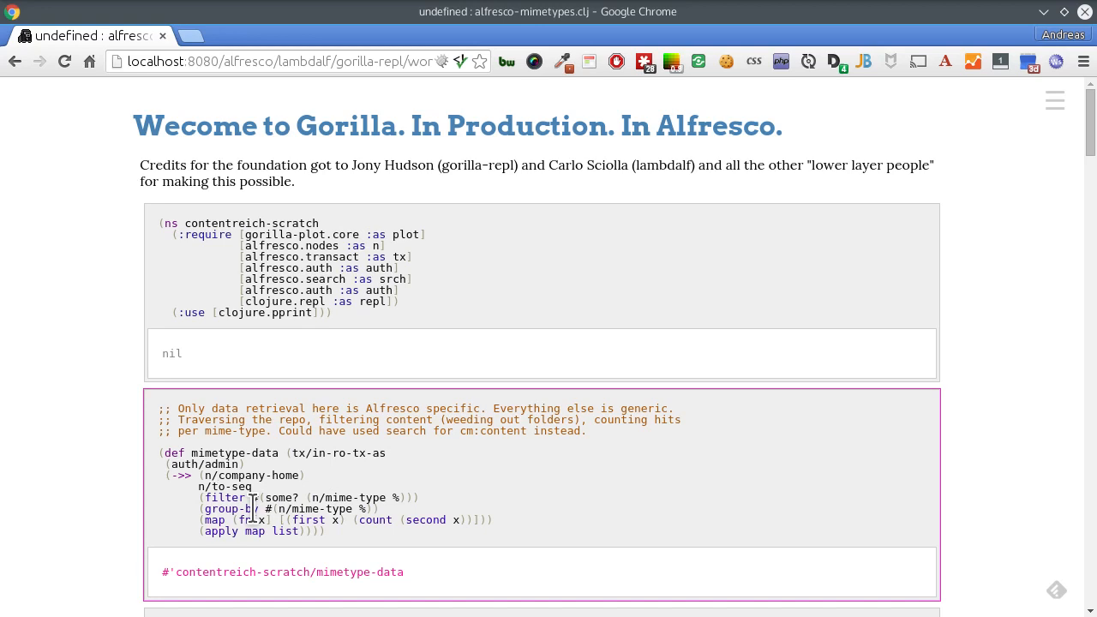
scroll(down, 3)
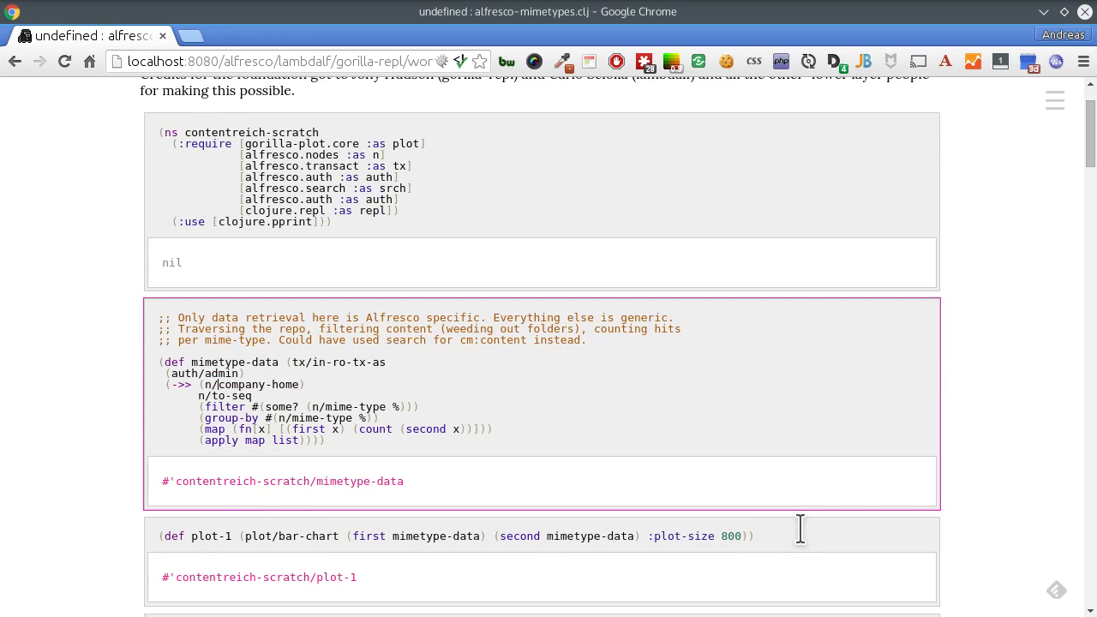
mouse_move(835, 536)
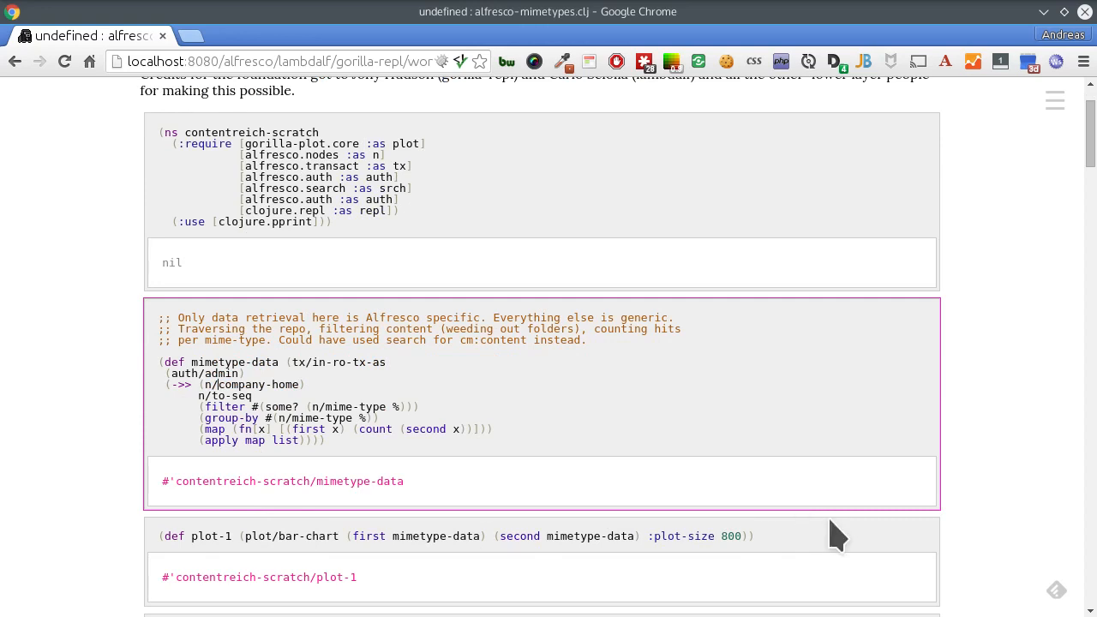
Scroll down to the plot-1 bar chart of mime-type counts with overlapping axis labels.
scroll(down, 3)
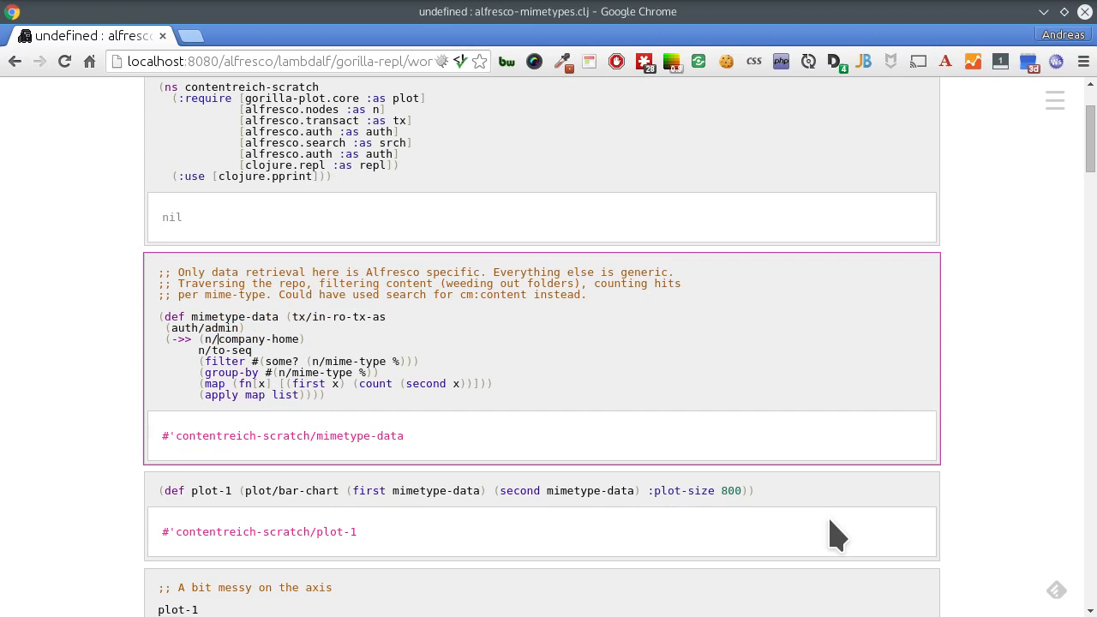
scroll(down, 3)
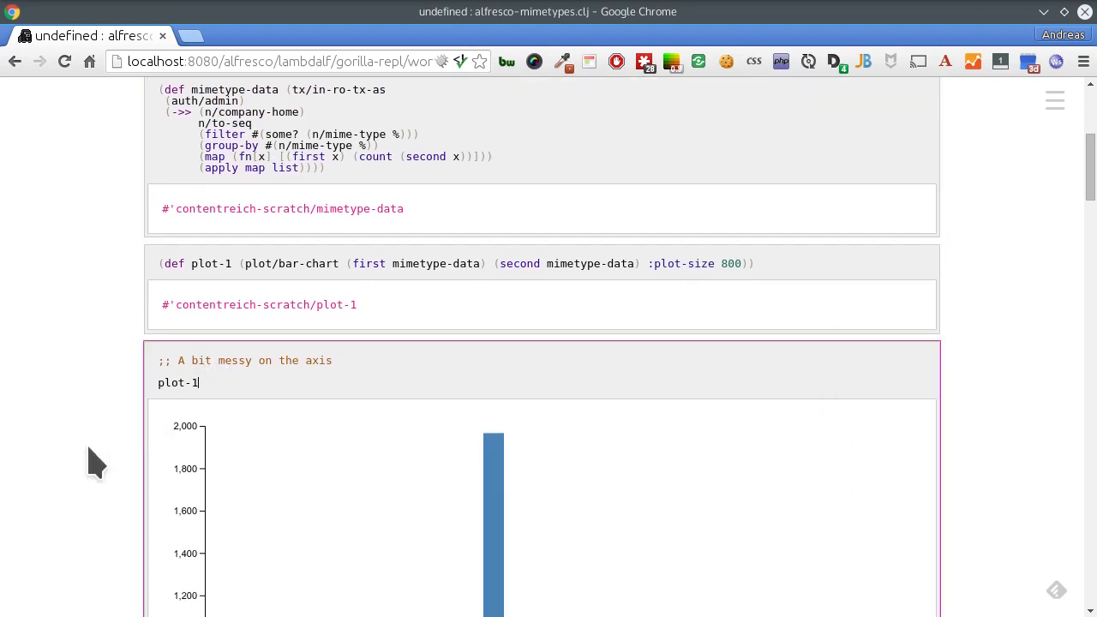
scroll(down, 3)
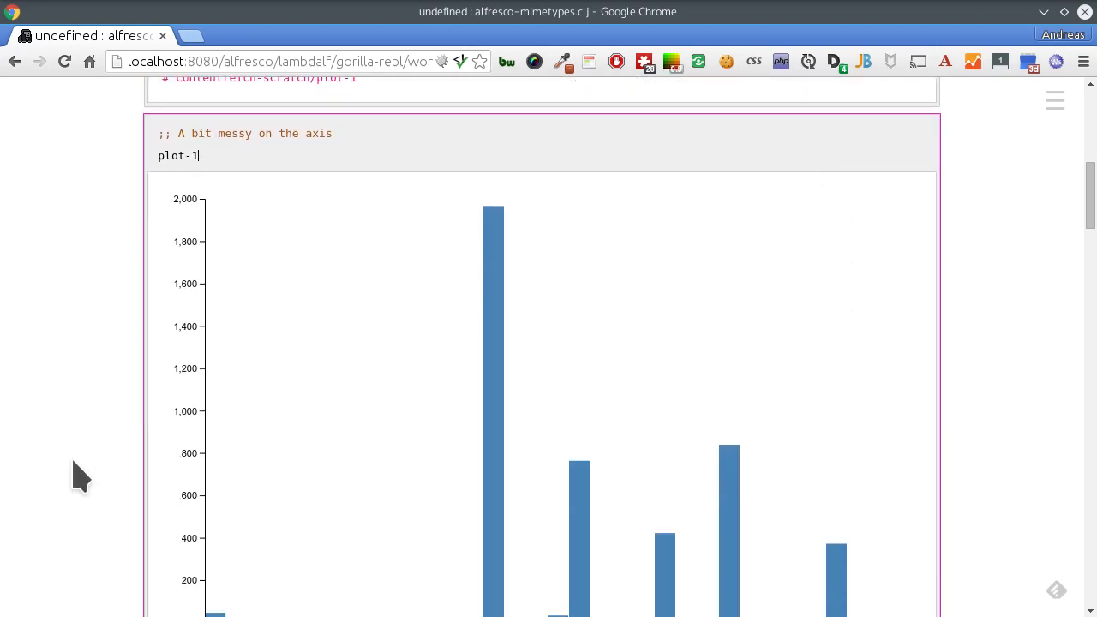
scroll(down, 3)
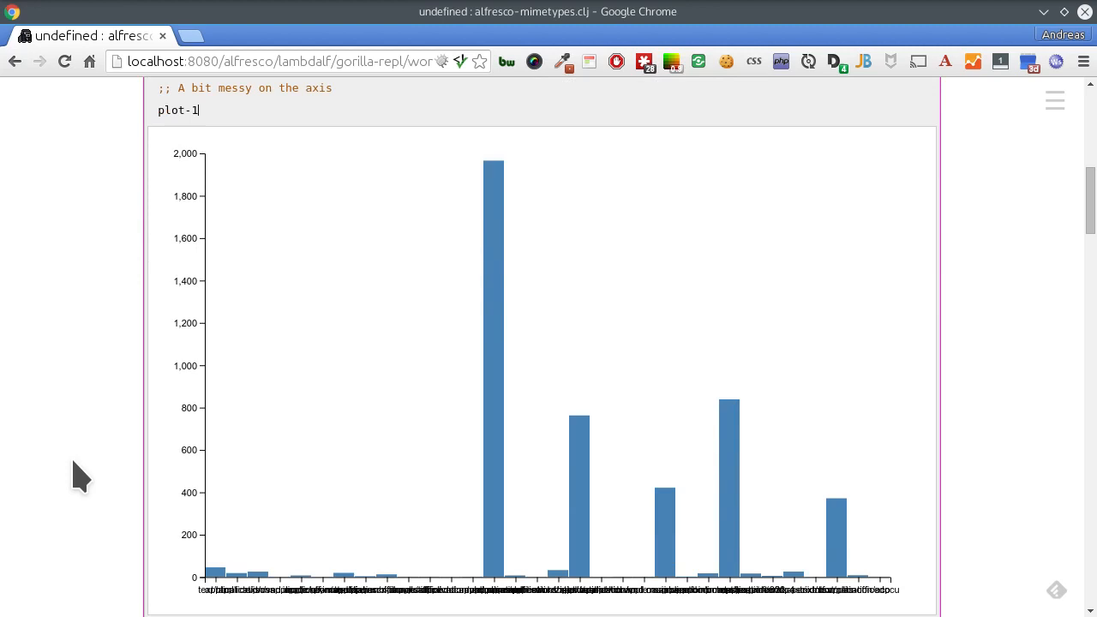
mouse_move(619, 457)
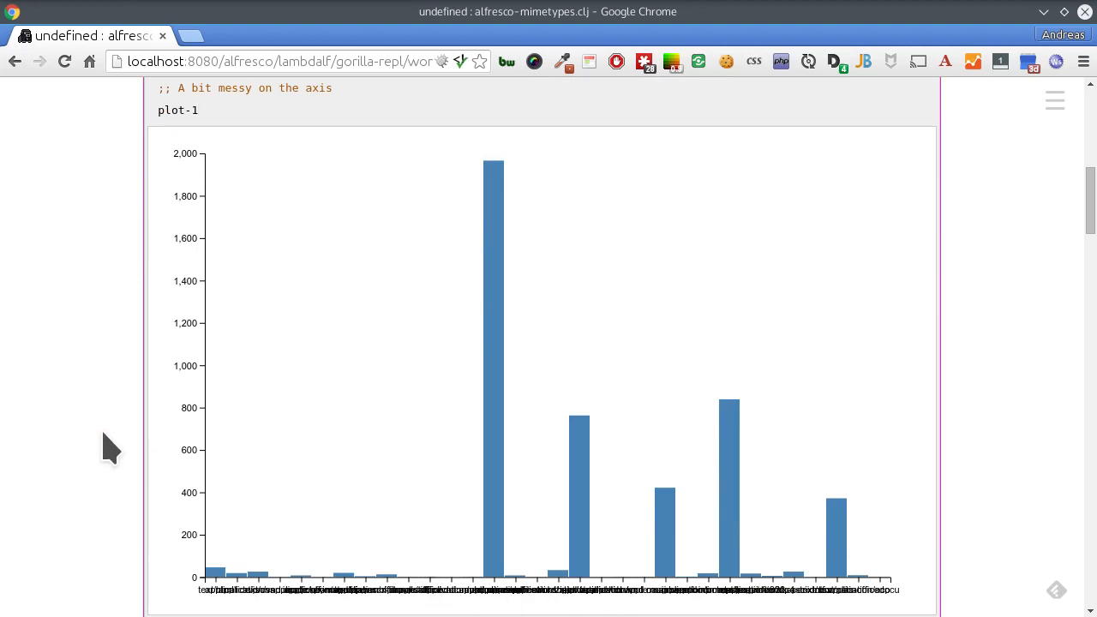
Scroll through the pretty-printed plot-1 spec to the plot-2 cell rotating labels 90 degrees.
scroll(down, 3)
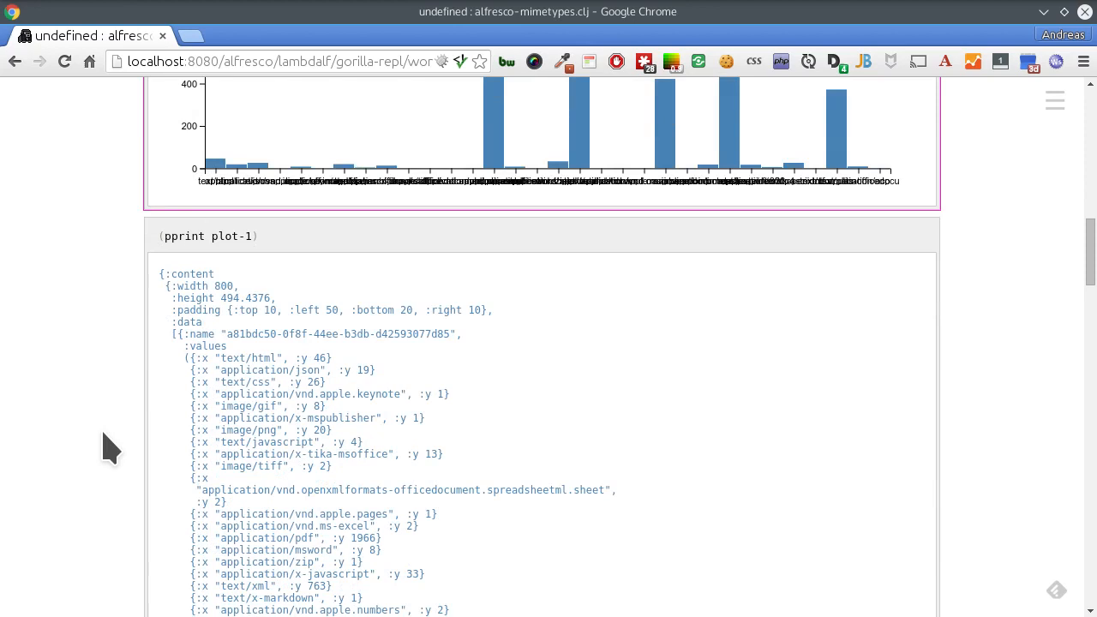
scroll(down, 3)
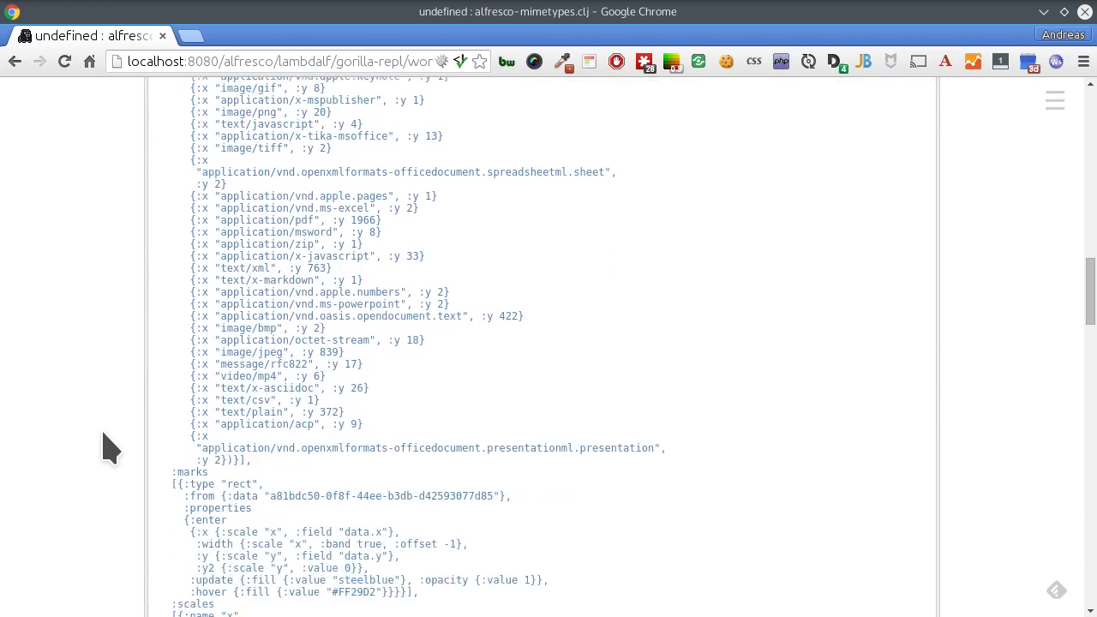
scroll(down, 3)
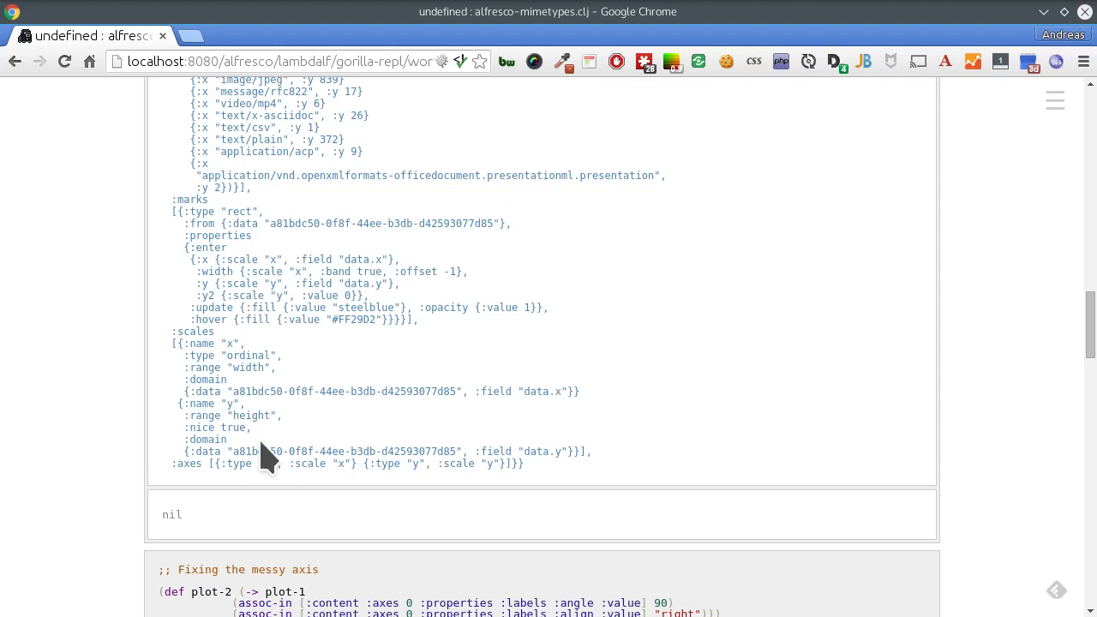
scroll(down, 3)
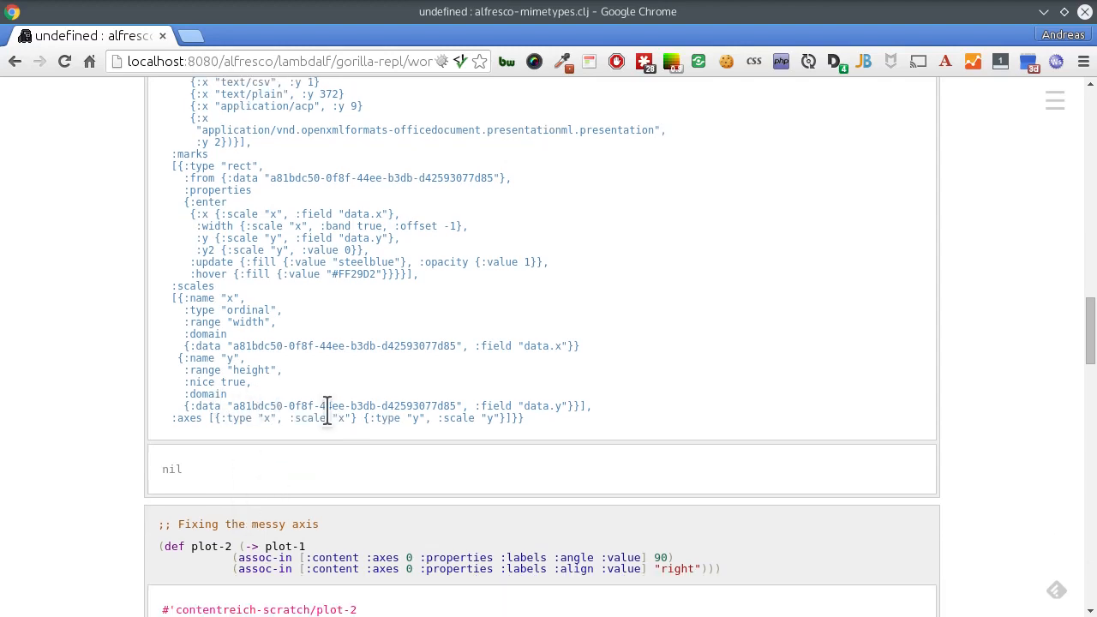
mouse_move(324, 417)
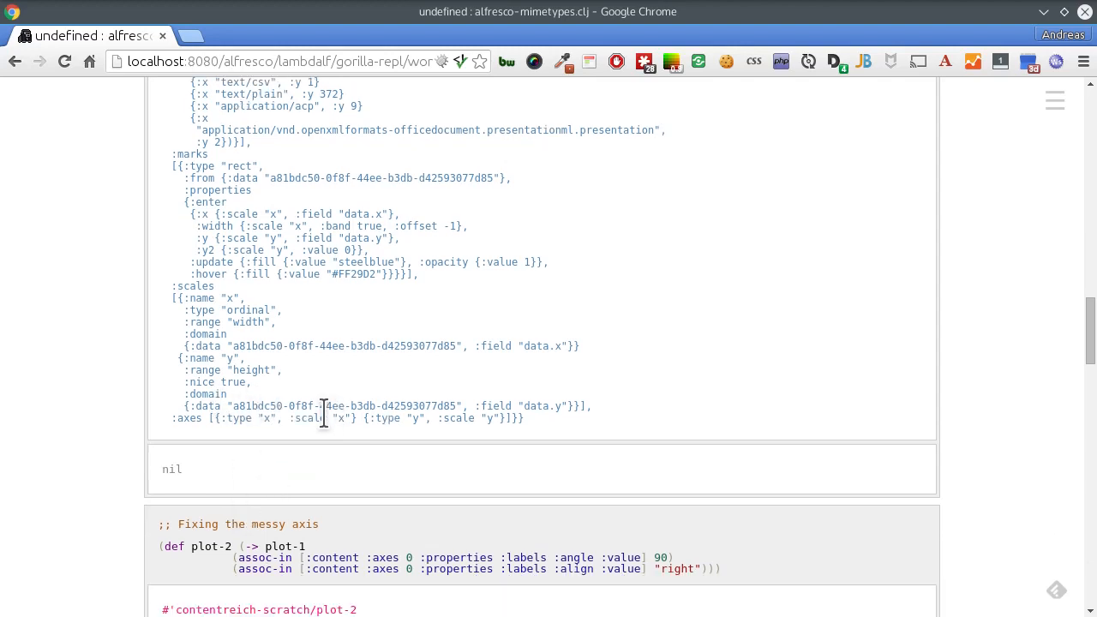
mouse_move(512, 568)
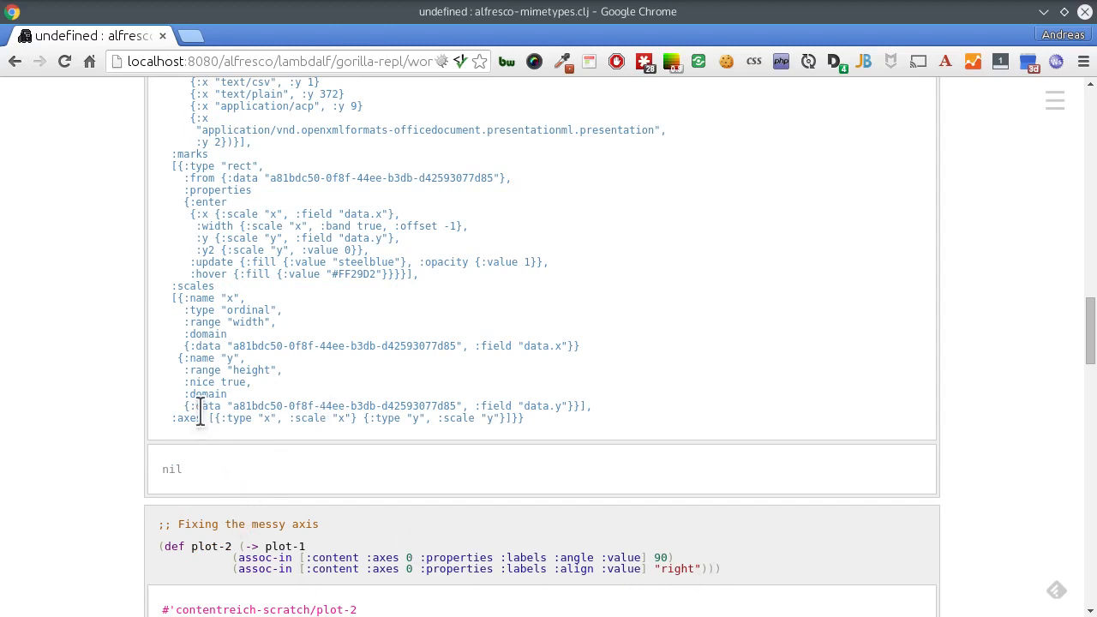
mouse_move(112, 544)
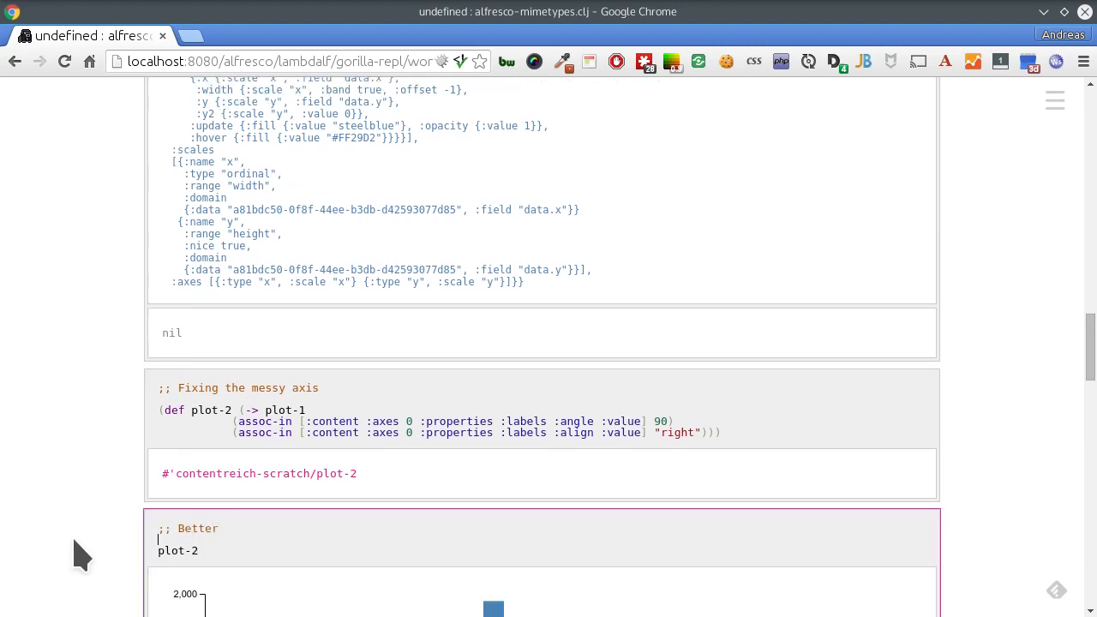
Scroll to the 'Better' plot-2 chart with vertical, readable mime-type labels.
scroll(down, 3)
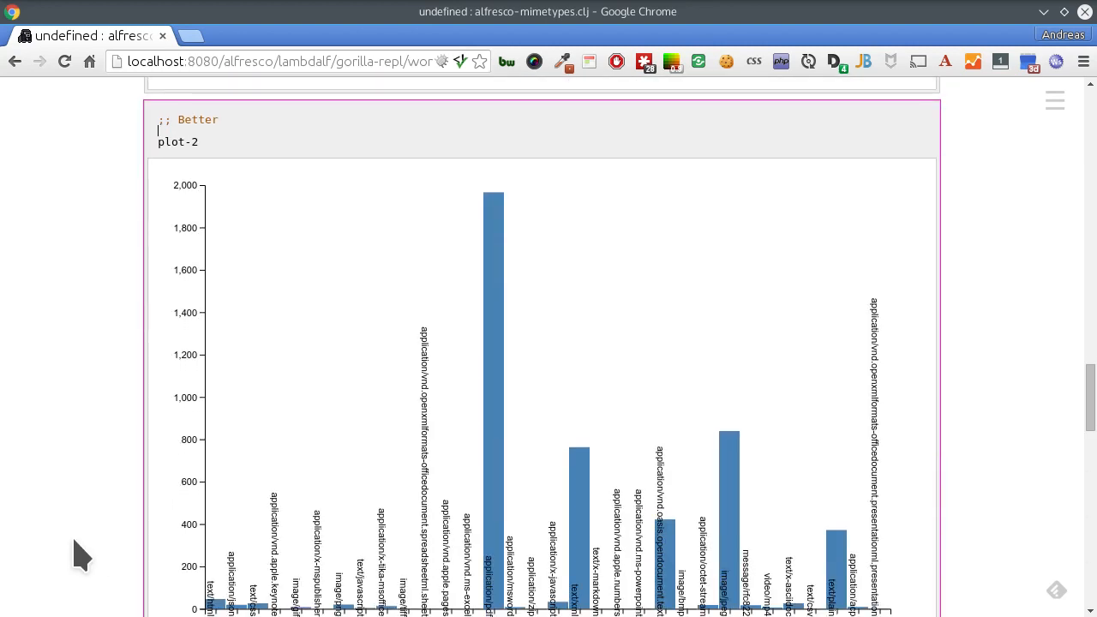
scroll(down, 3)
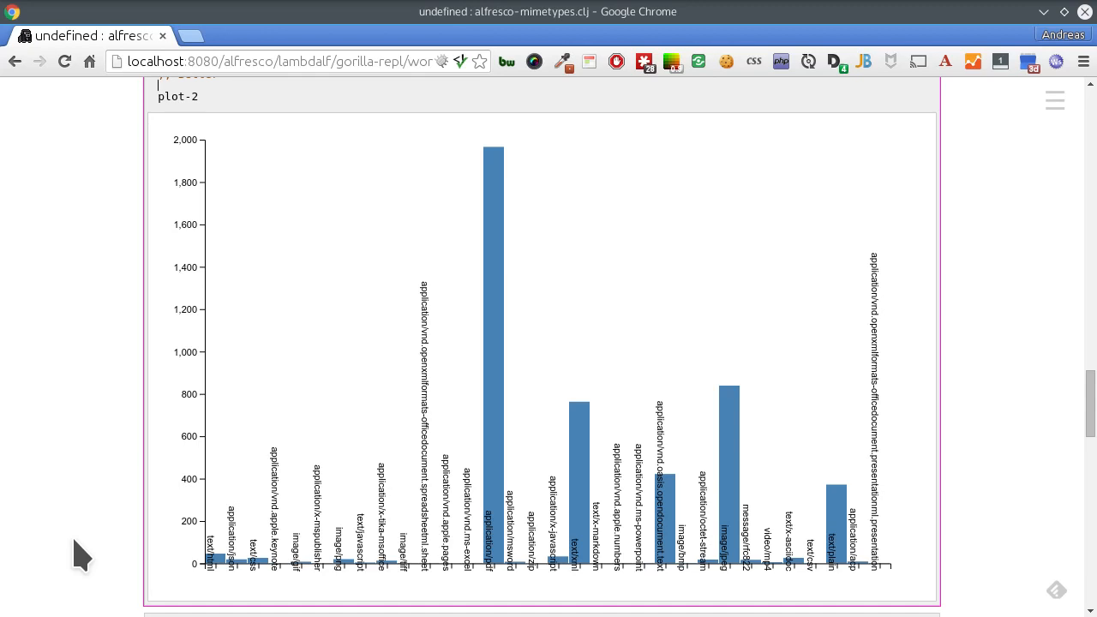
mouse_move(213, 561)
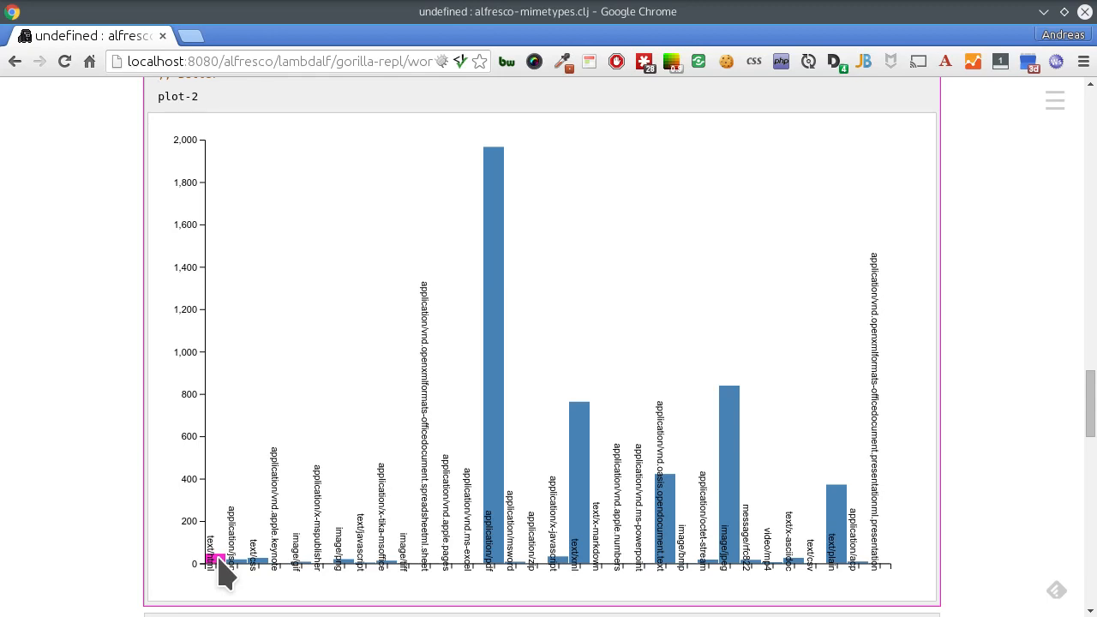
mouse_move(193, 506)
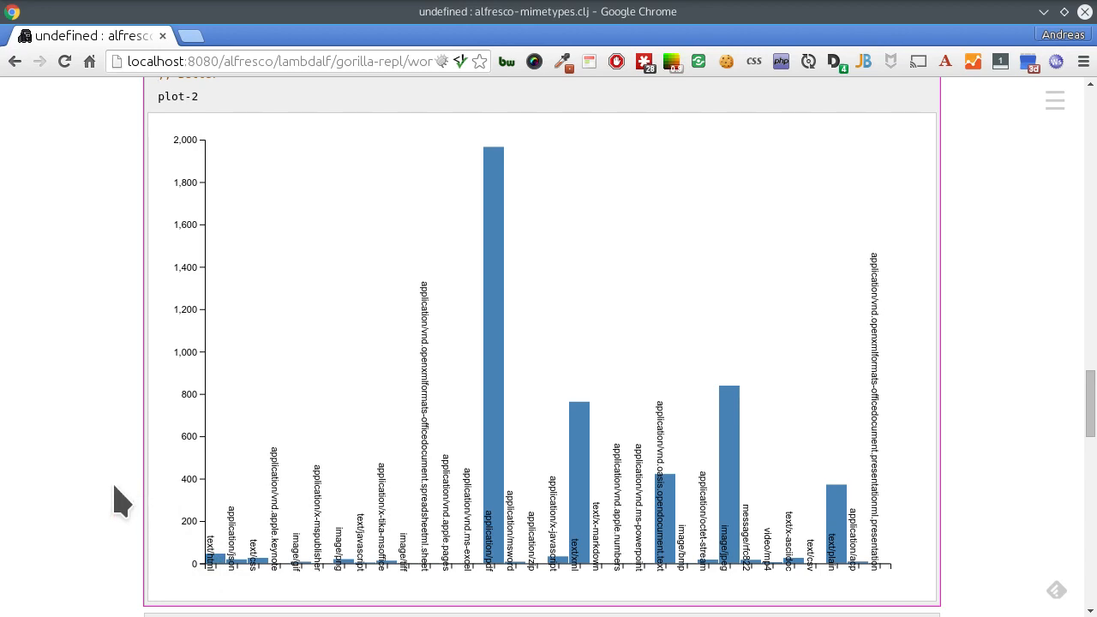
scroll(down, 3)
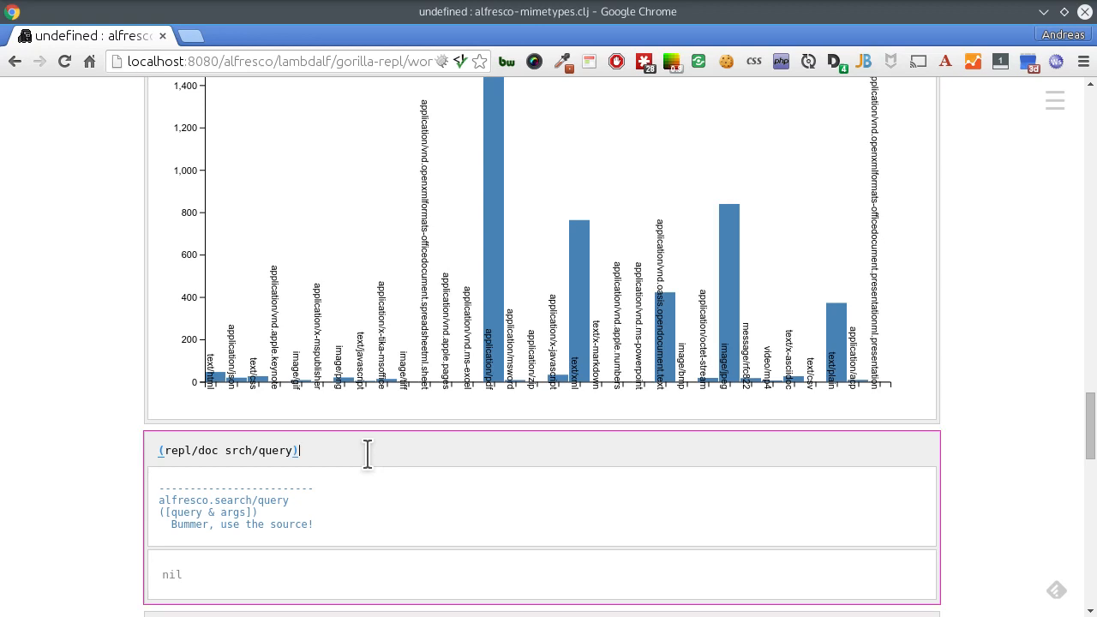
mouse_move(334, 557)
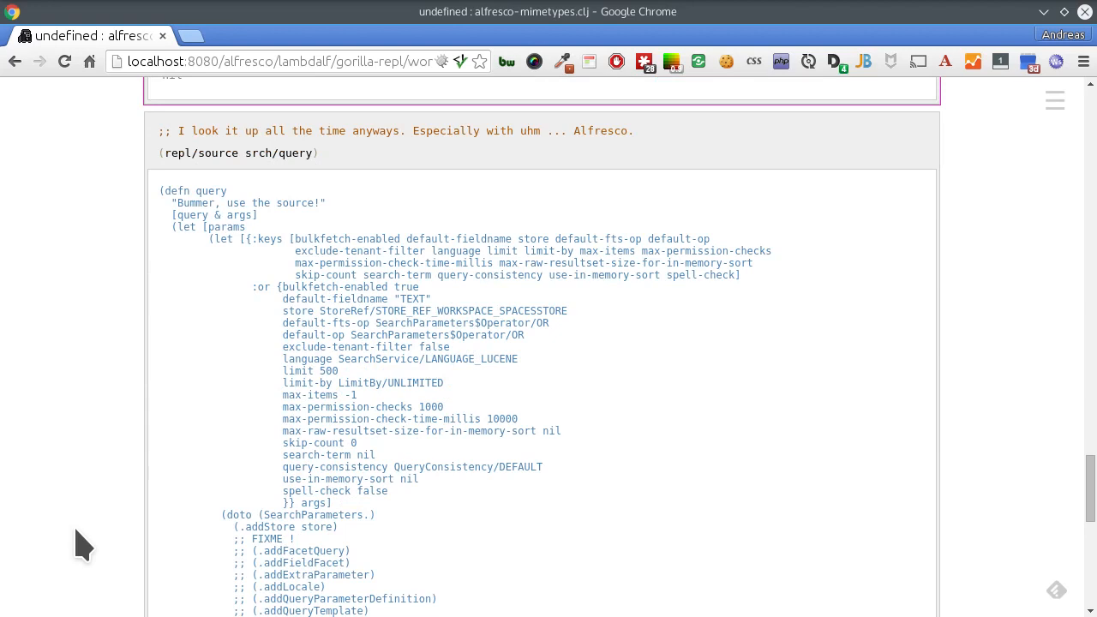
mouse_move(365, 183)
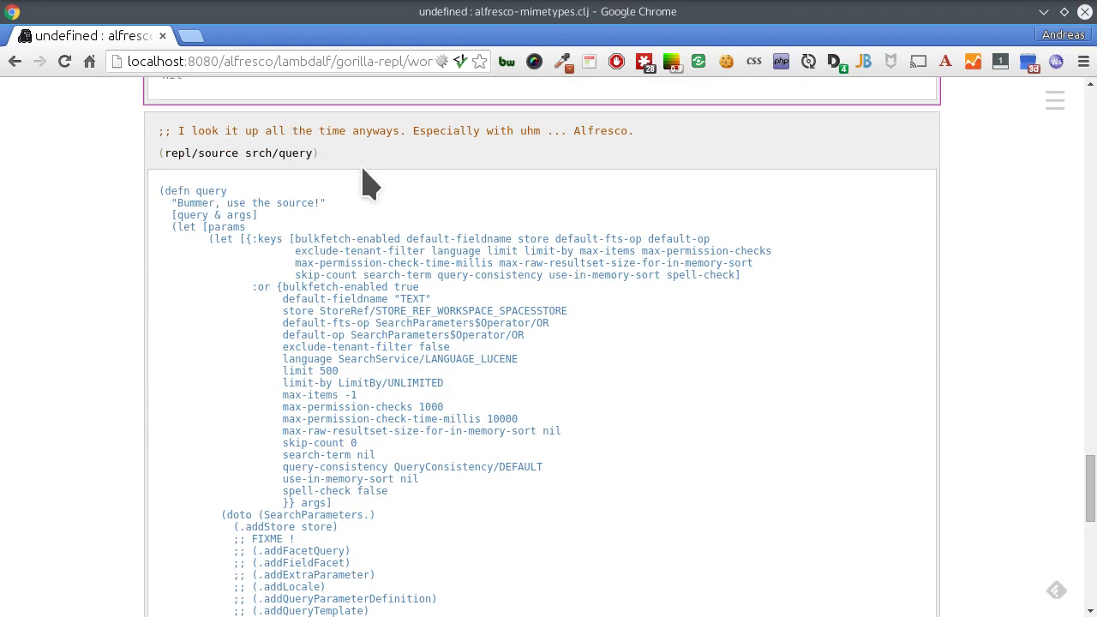
Scroll past the chart to the repl/doc and repl/source output for srch/query.
scroll(down, 3)
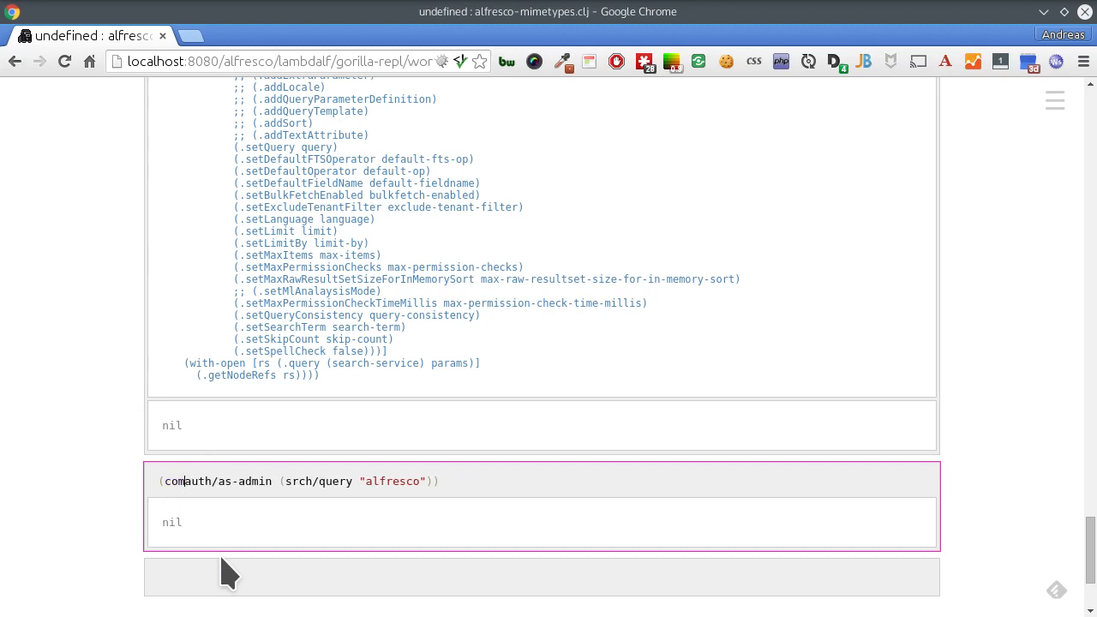
Delete the stray letters so the last cell reads (auth/as-admin (srch/query "alfresco")).
key(BackSpace)
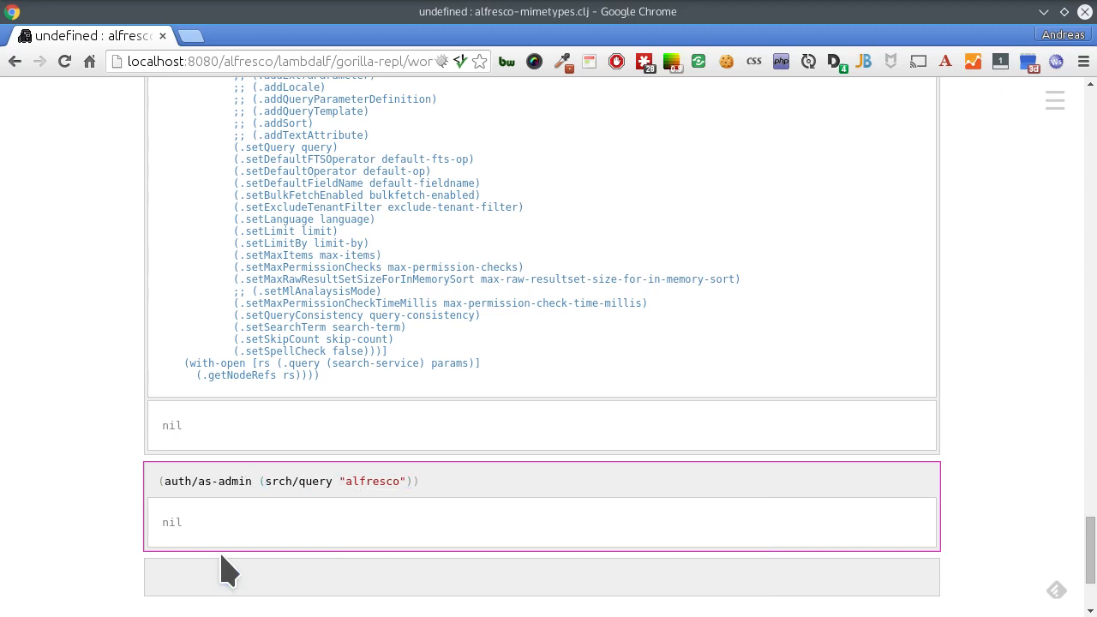
mouse_move(333, 545)
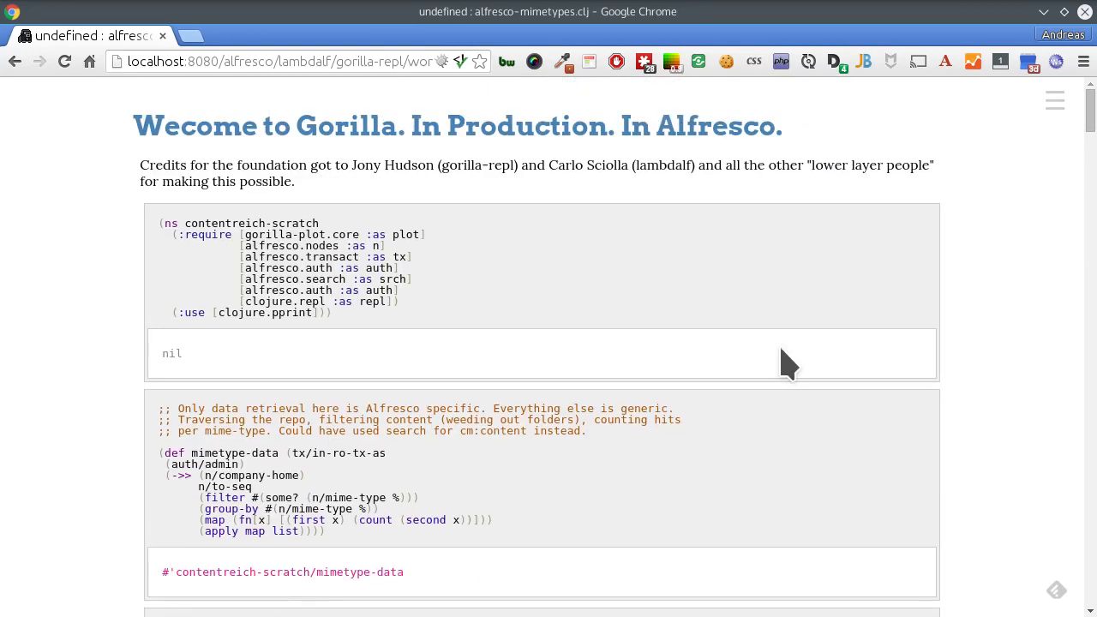
mouse_move(111, 296)
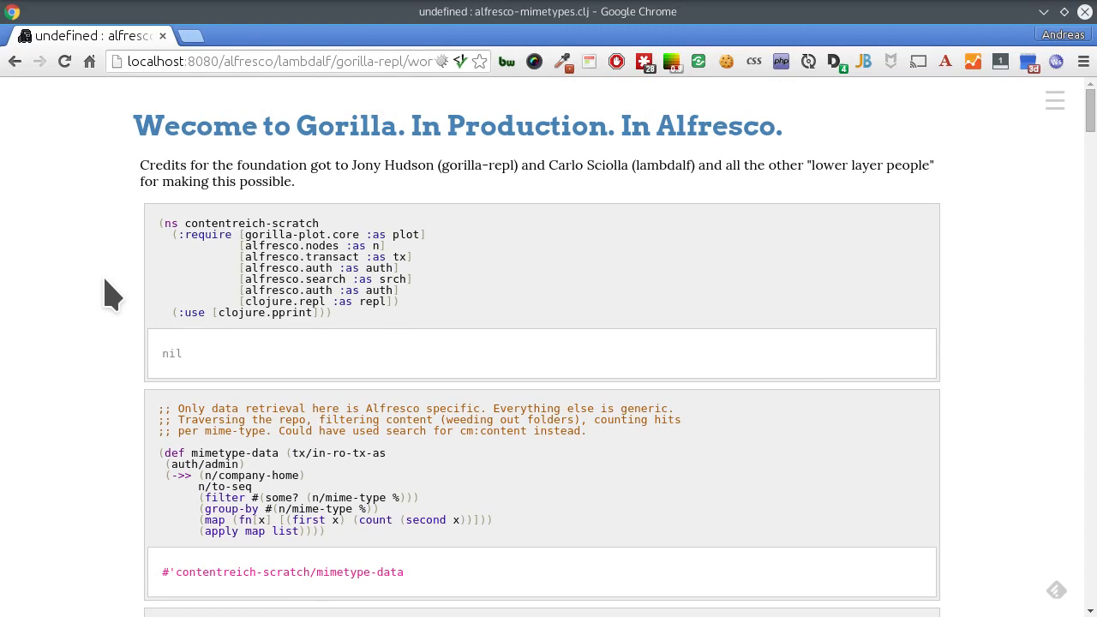
Scroll the worksheet after clearing all cell outputs.
scroll(down, 3)
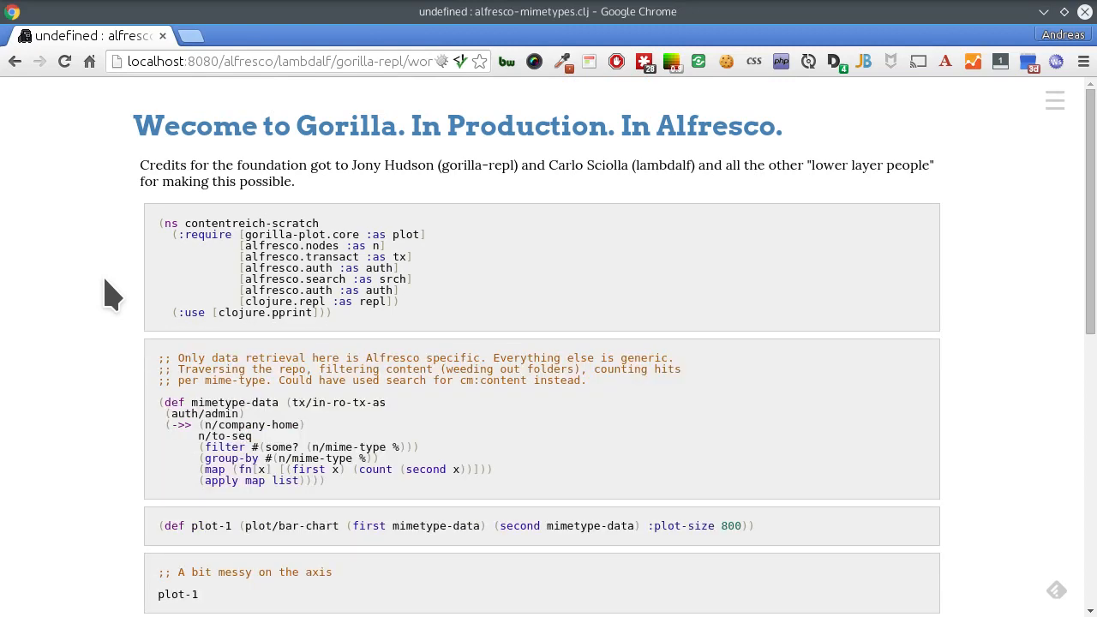